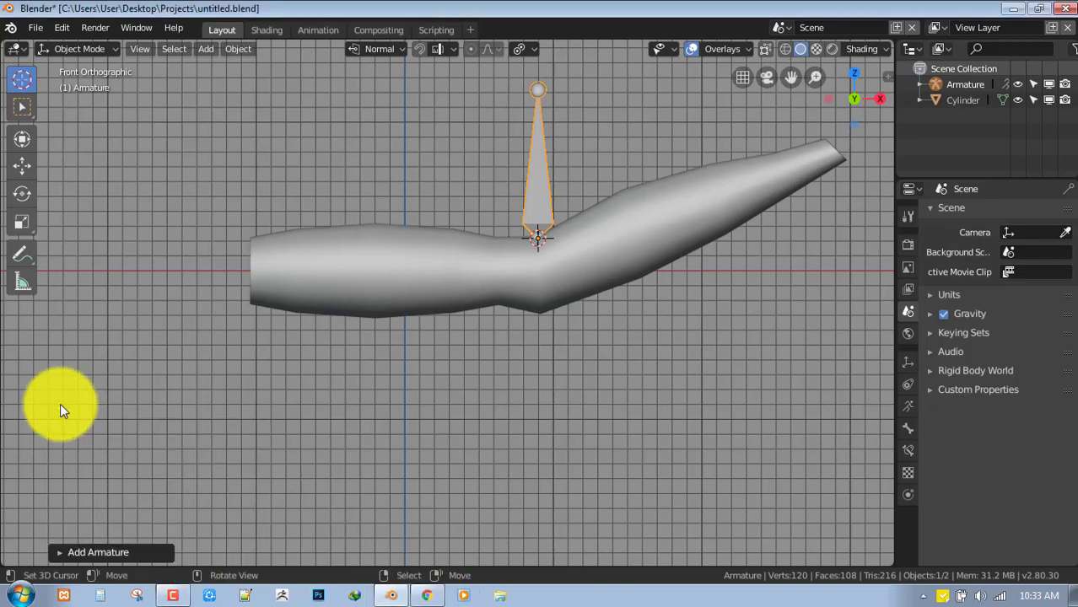
pyautogui.moveTo(482, 229)
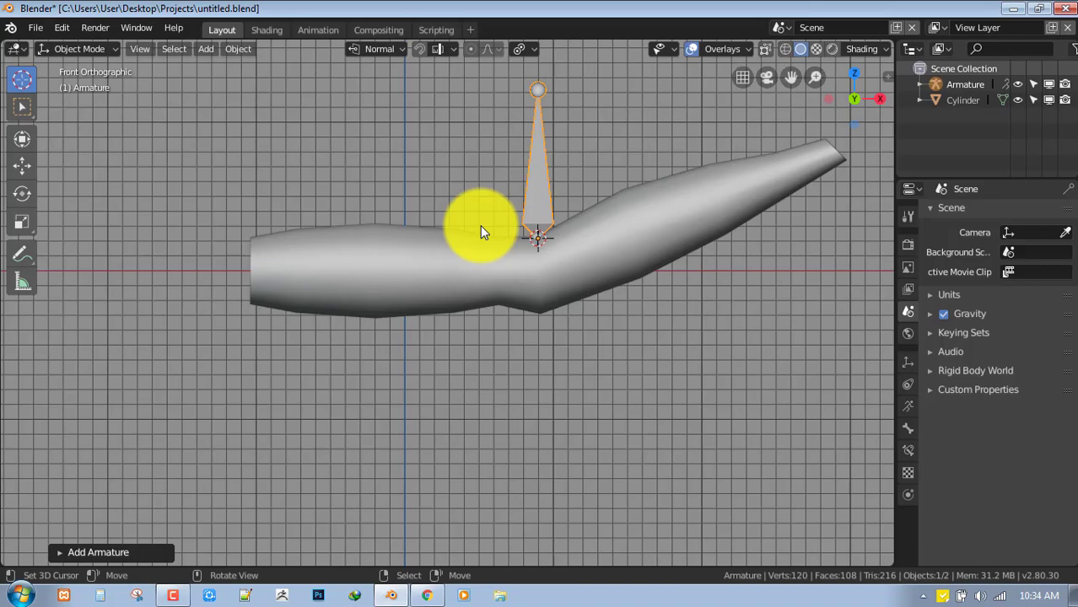
pyautogui.moveTo(627, 211)
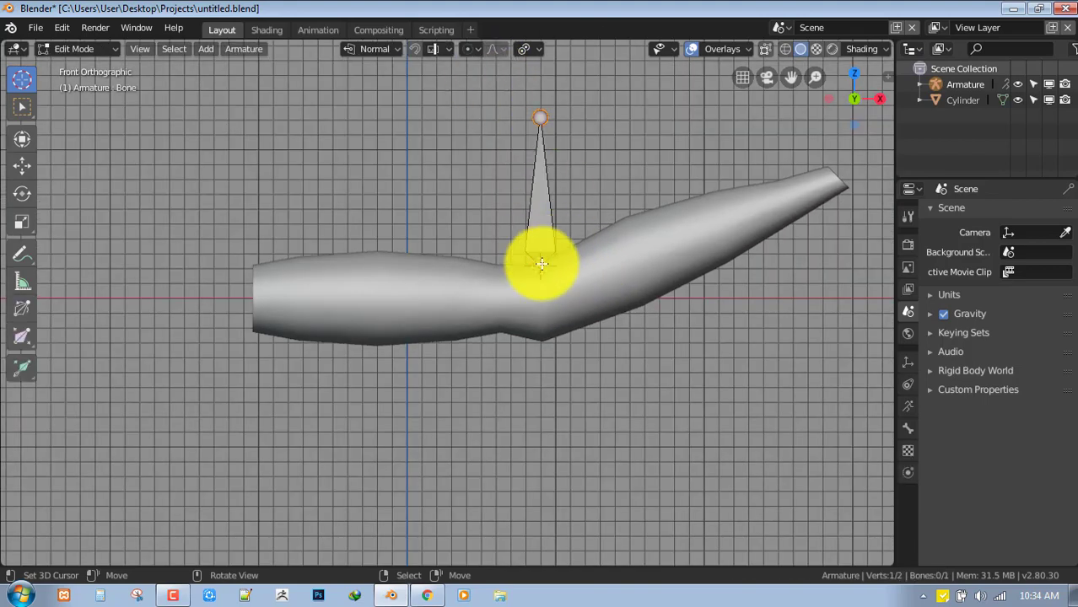
# Step: Move the bone's base to the arm's left end and lay its tip along the upper arm
pyautogui.moveTo(543, 263); pyautogui.dragTo(290, 288)
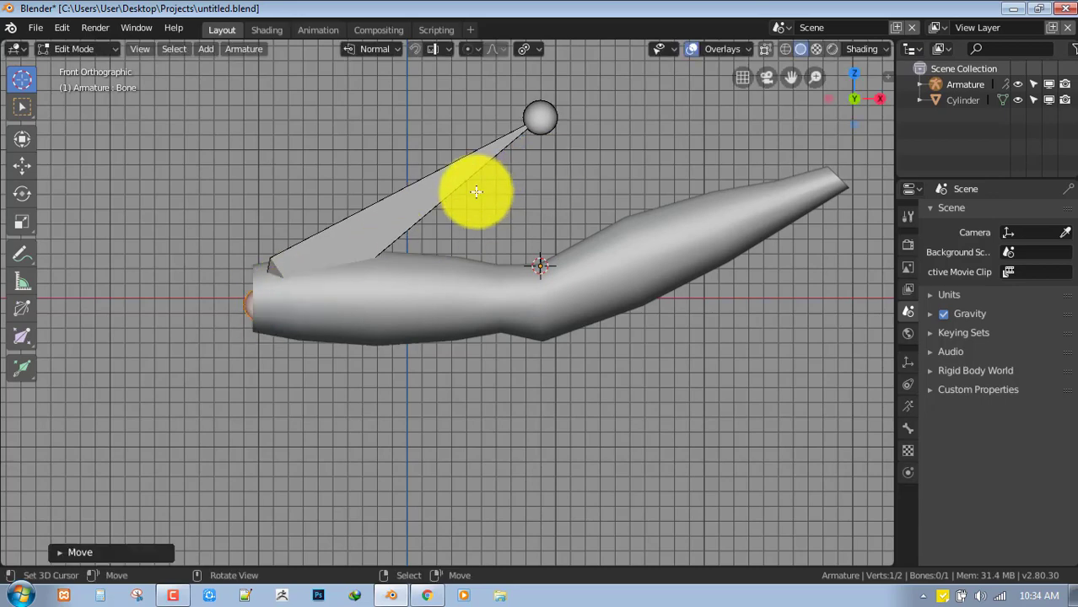
pyautogui.moveTo(476, 192); pyautogui.dragTo(530, 307)
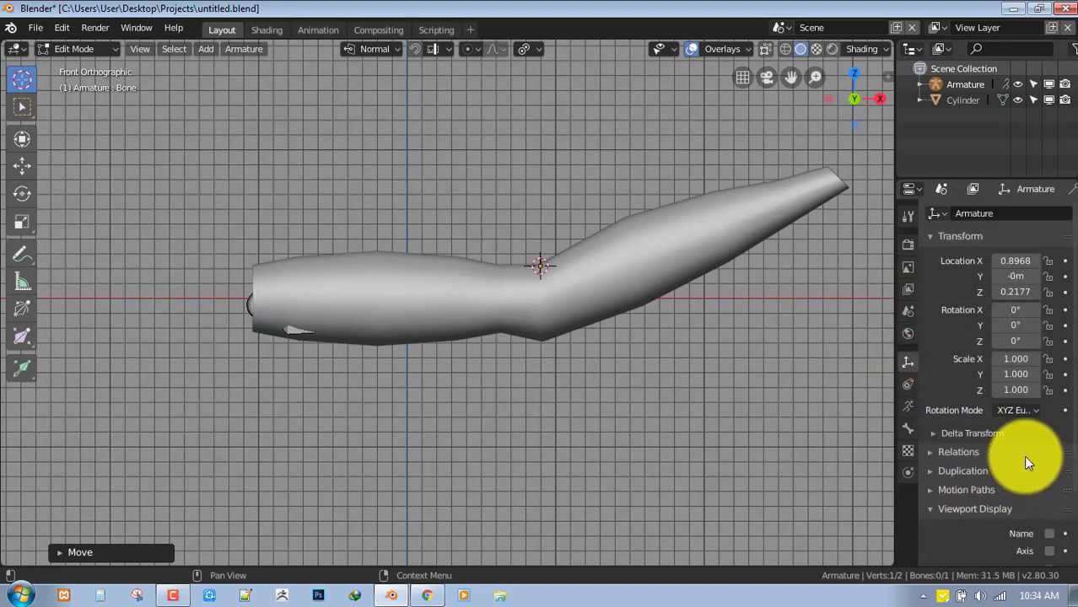
# Step: Enable In Front in Viewport Display and bring the bone's tip exactly to the elbow
pyautogui.scroll(-3)
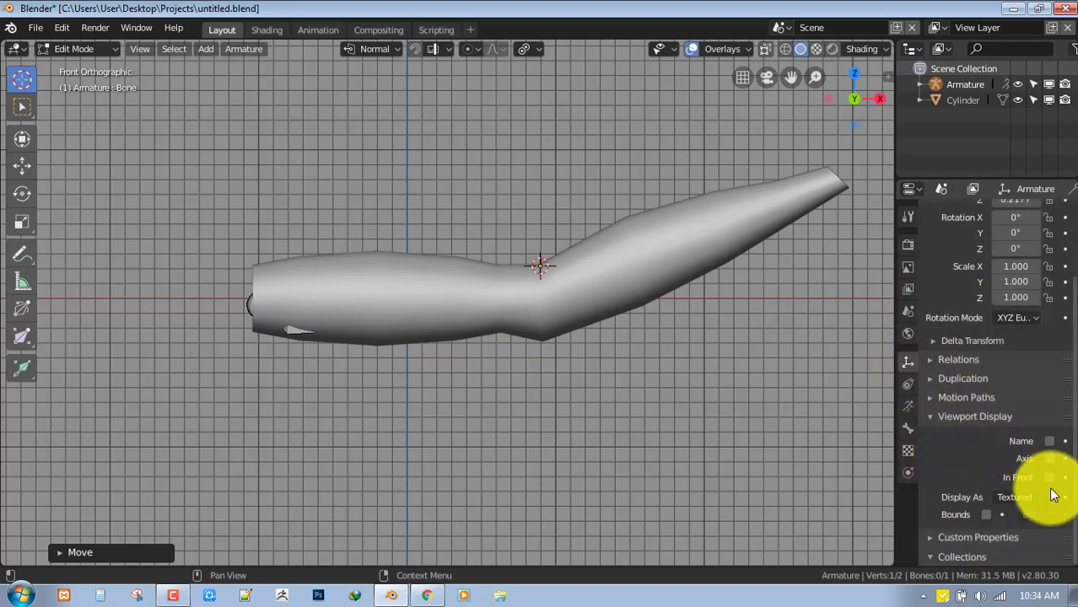
pyautogui.click(1049, 478)
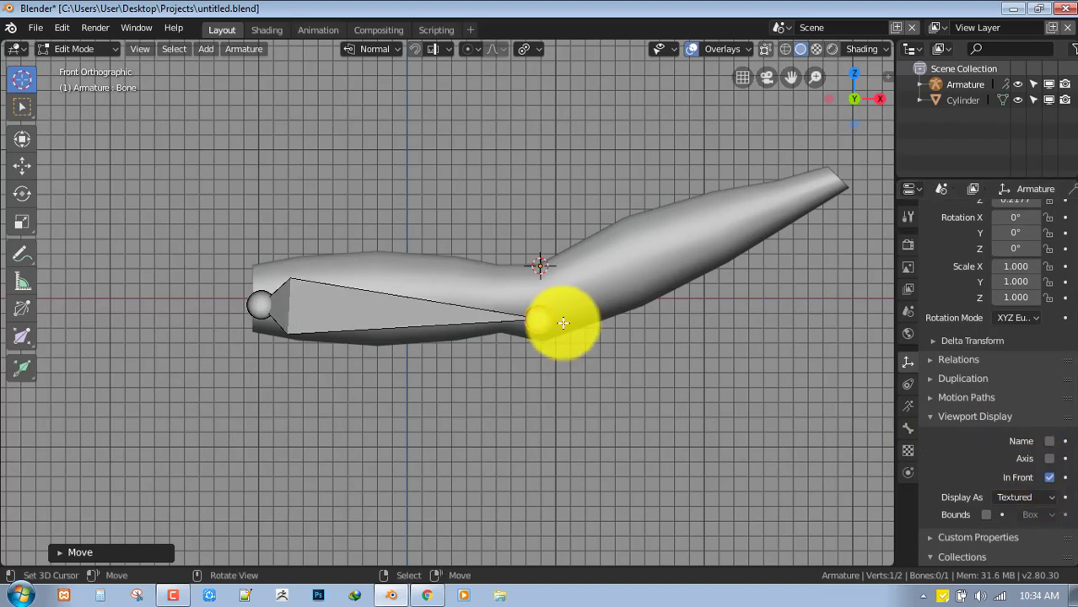
pyautogui.moveTo(563, 322); pyautogui.dragTo(548, 300)
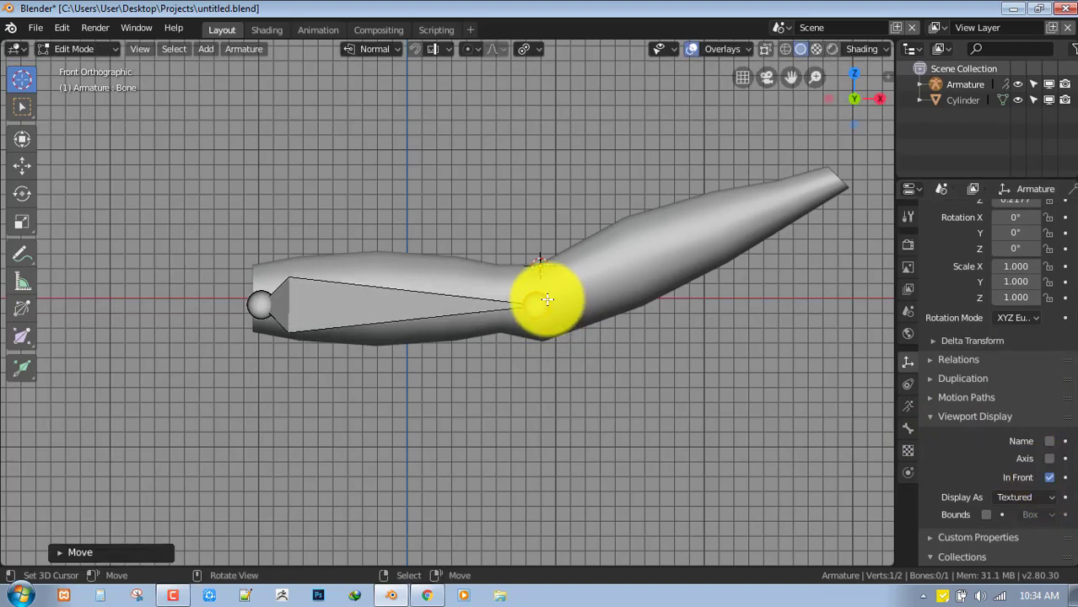
pyautogui.moveTo(549, 300); pyautogui.dragTo(551, 294)
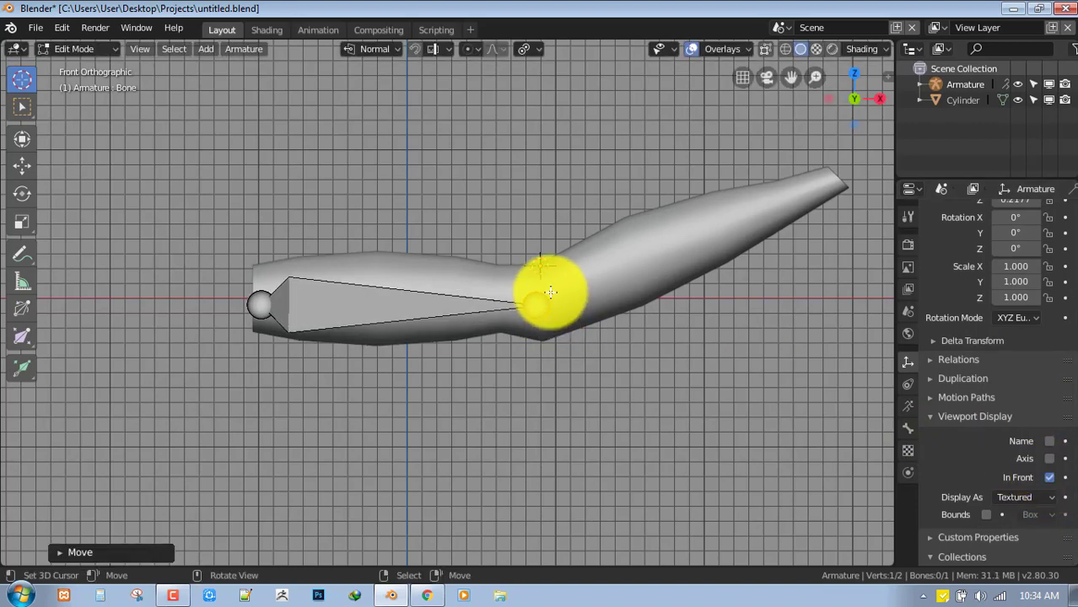
# Step: Set the bone to display as Wire and switch the armature into pose mode
pyautogui.click(1026, 495)
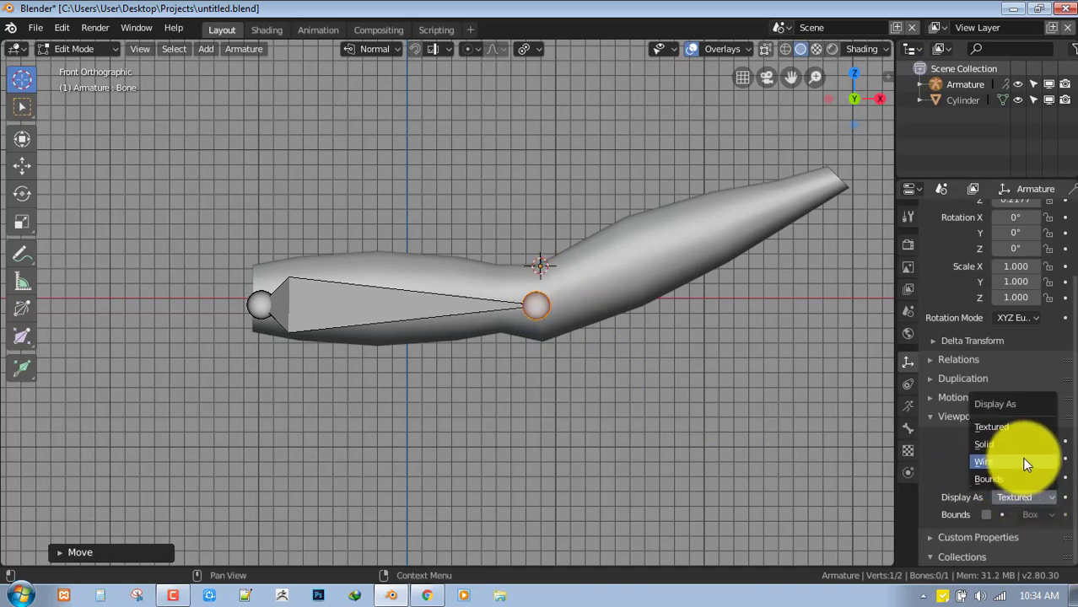
pyautogui.click(985, 462)
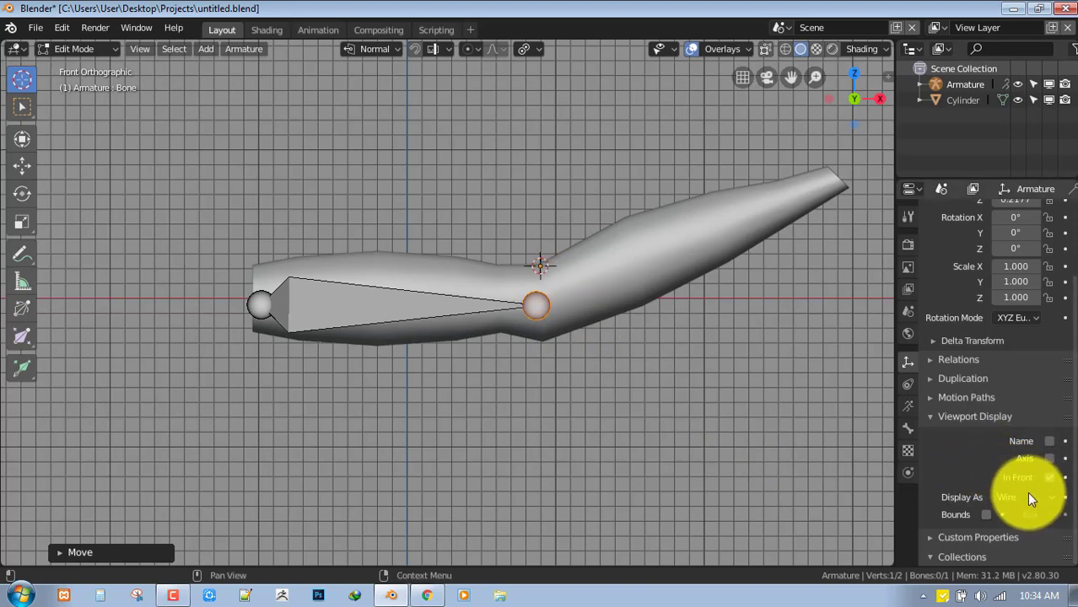
pyautogui.click(1049, 477)
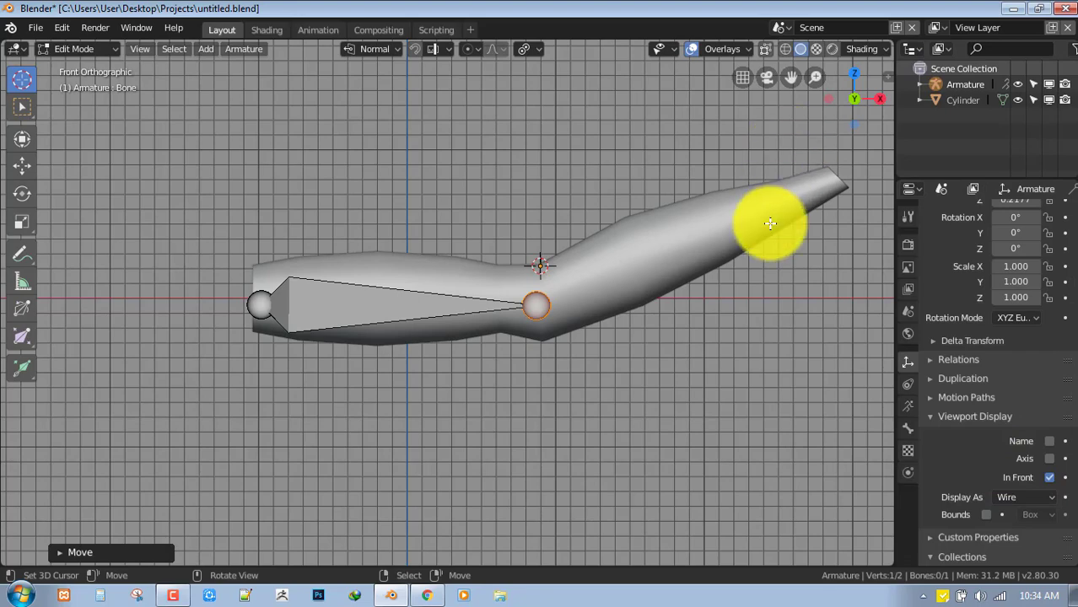
pyautogui.click(76, 48)
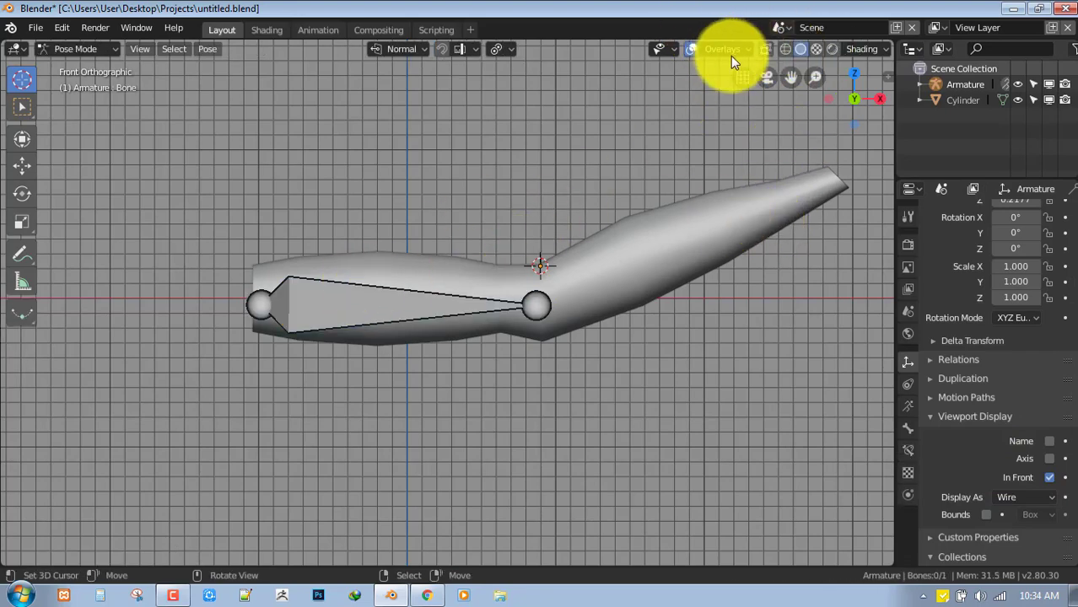
# Step: Extrude a second bone from the elbow tail out to the arm's far end
pyautogui.click(748, 47)
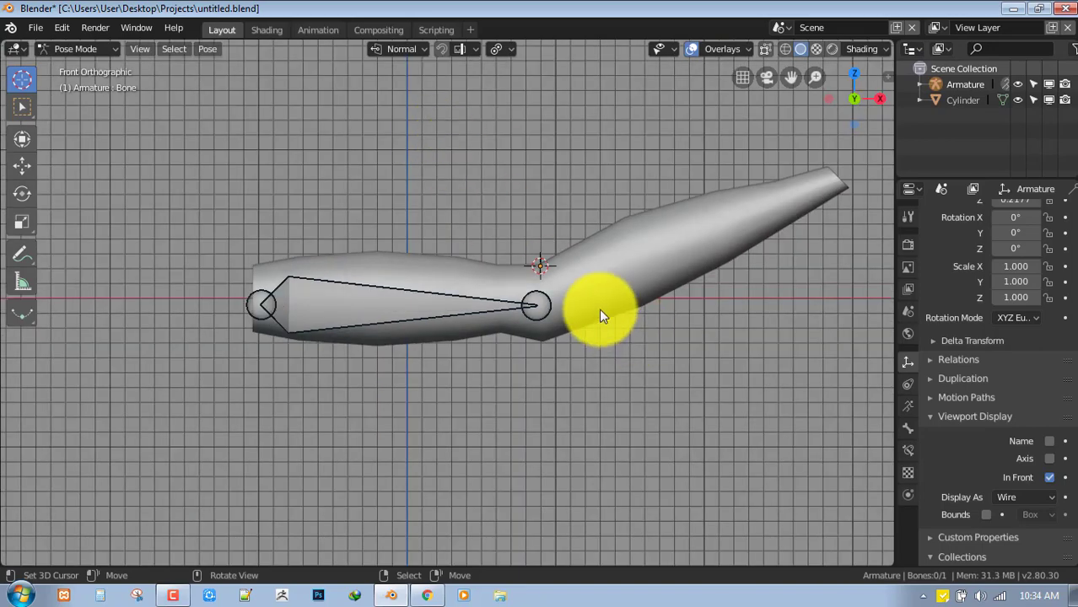
pyautogui.click(76, 47)
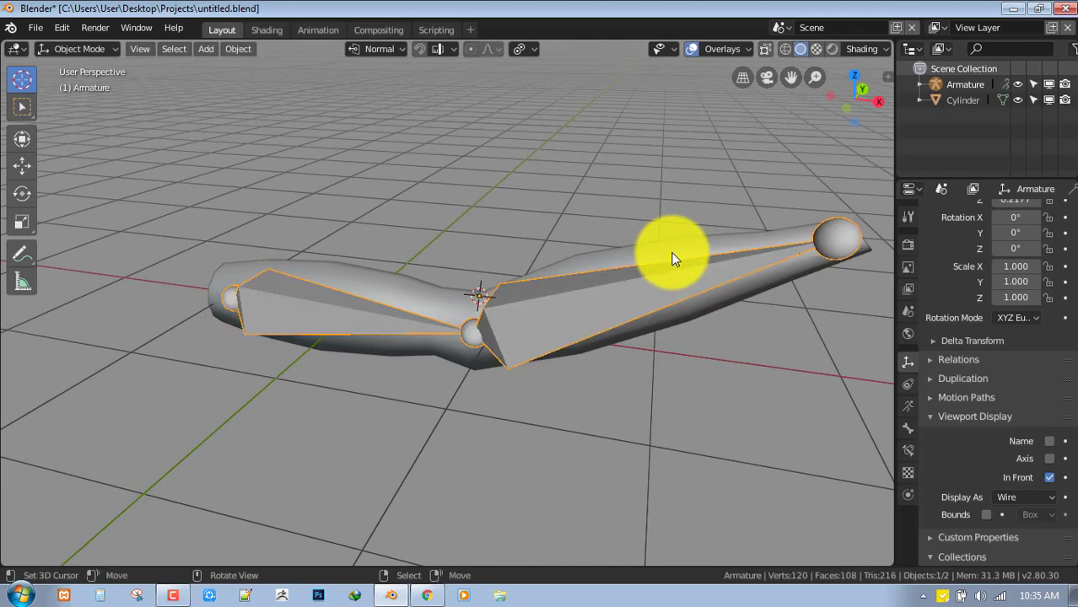
# Step: Apply Location to both the arm mesh and the armature, leaving the cylinder active
pyautogui.moveTo(674, 253); pyautogui.dragTo(620, 277)
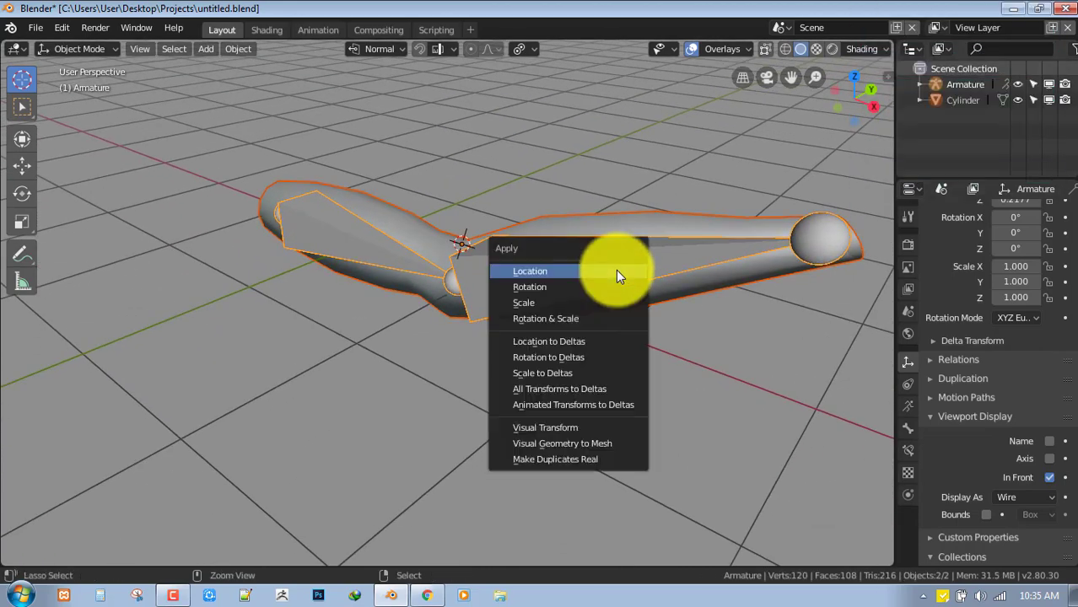
pyautogui.click(530, 270)
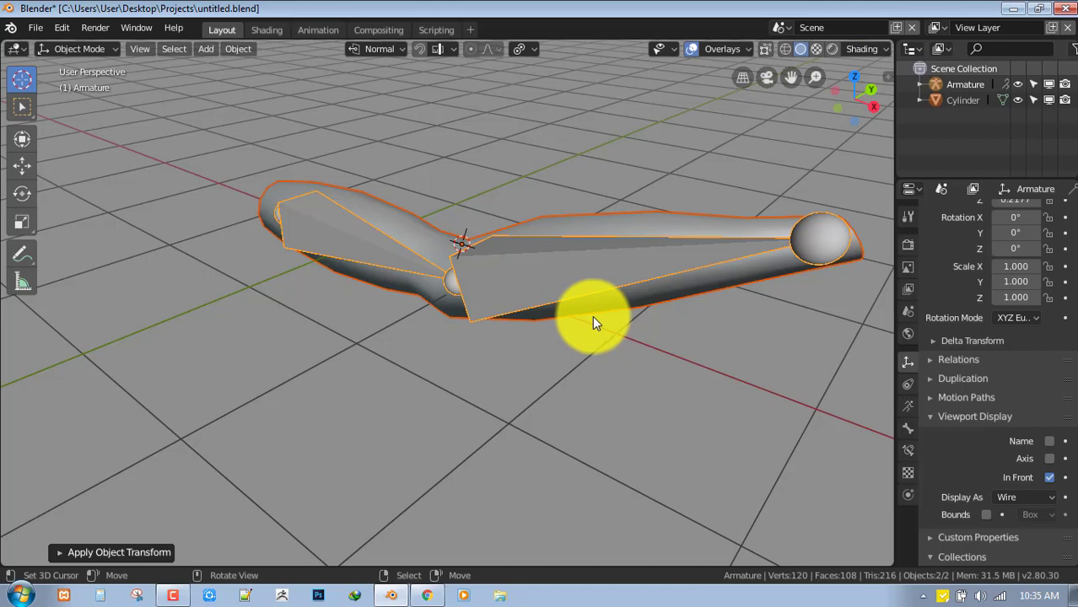
pyautogui.moveTo(604, 283)
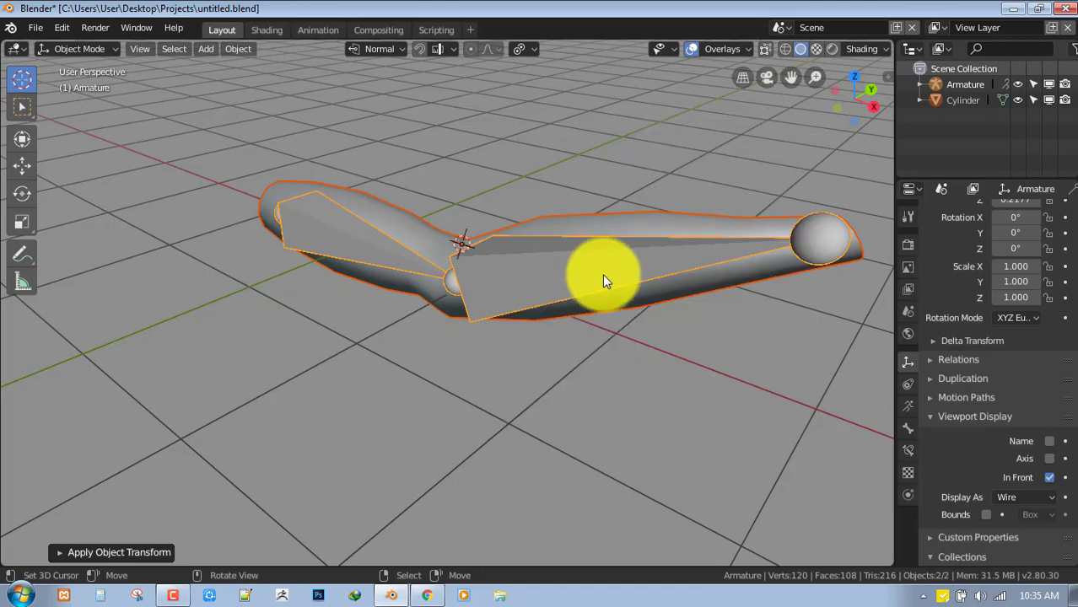
pyautogui.rightClick(603, 279)
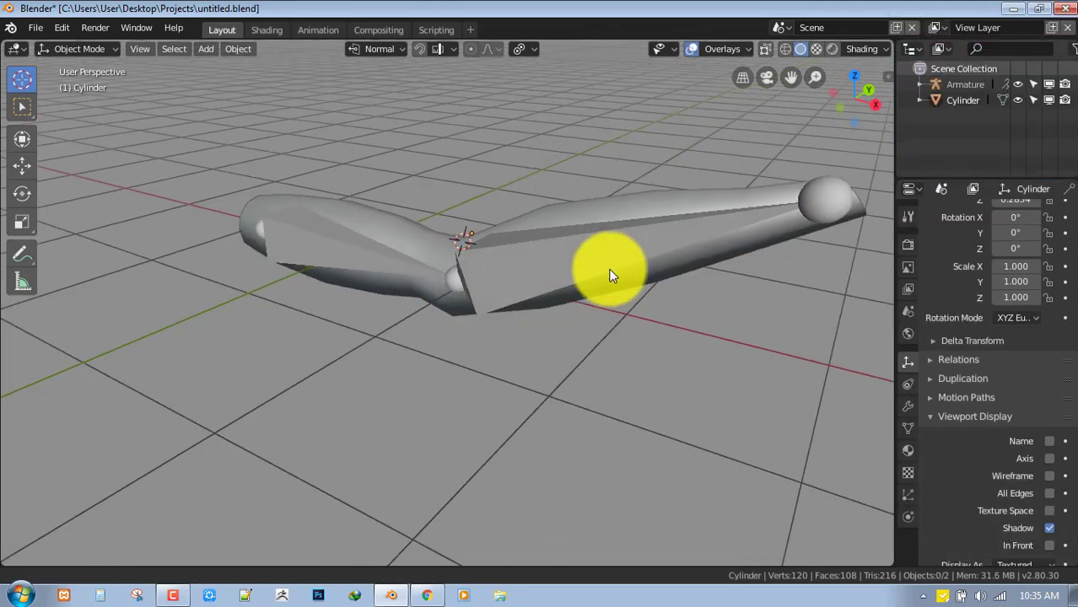
# Step: Select the arm cylinder on its own after inspecting the elbow area
pyautogui.moveTo(616, 270); pyautogui.dragTo(615, 253)
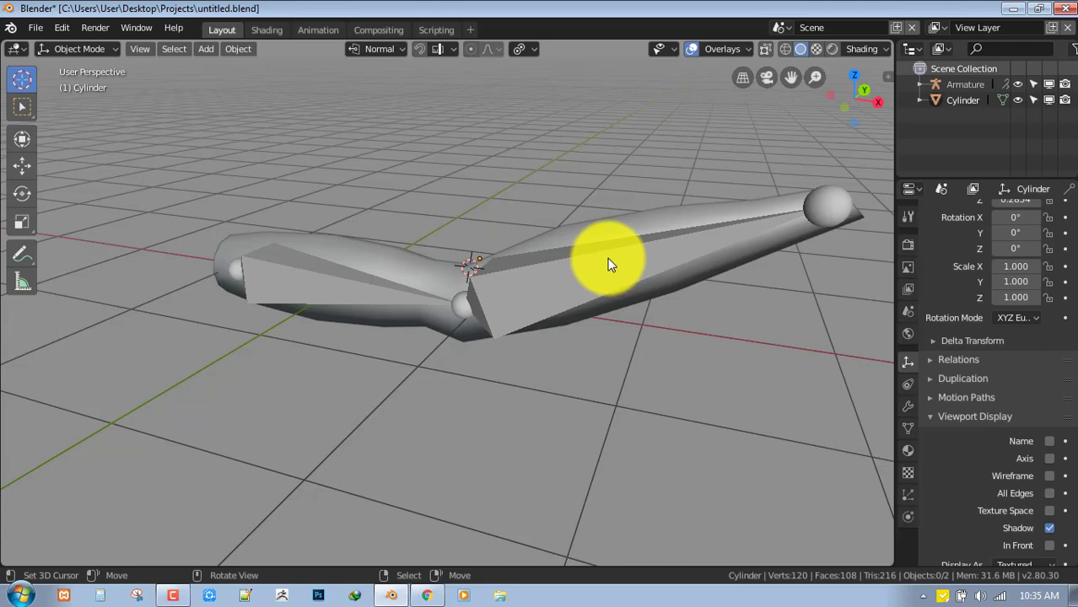
pyautogui.moveTo(611, 266); pyautogui.dragTo(634, 204)
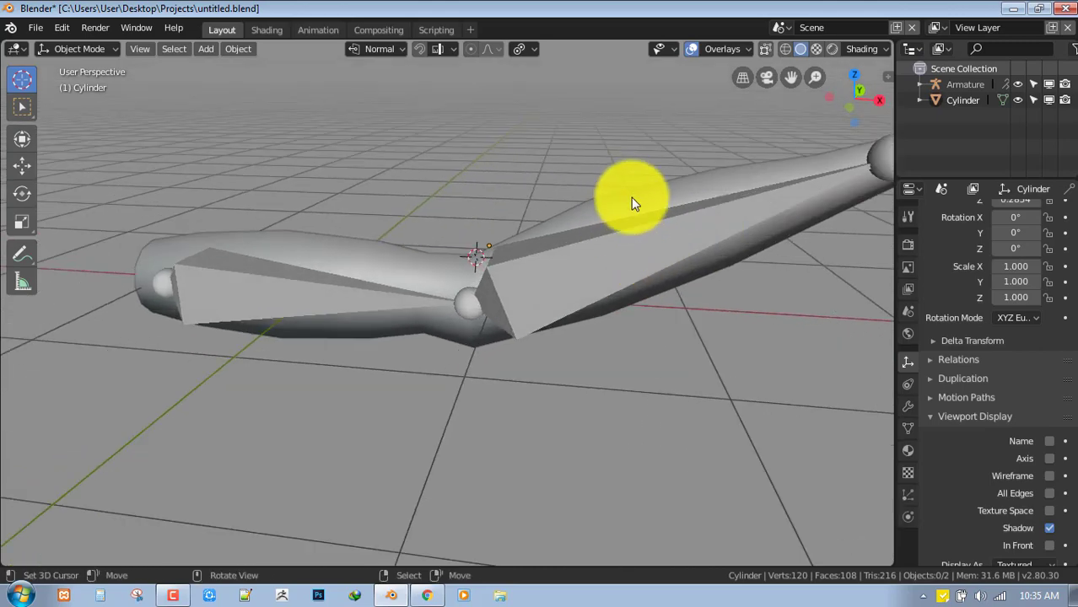
pyautogui.click(632, 182)
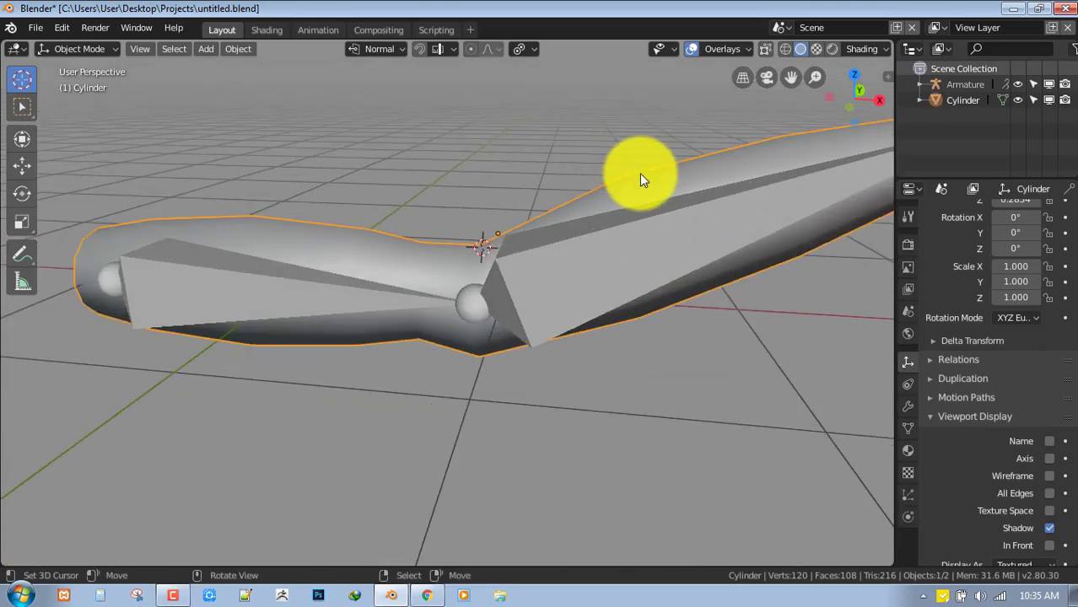
pyautogui.moveTo(641, 172); pyautogui.dragTo(627, 253)
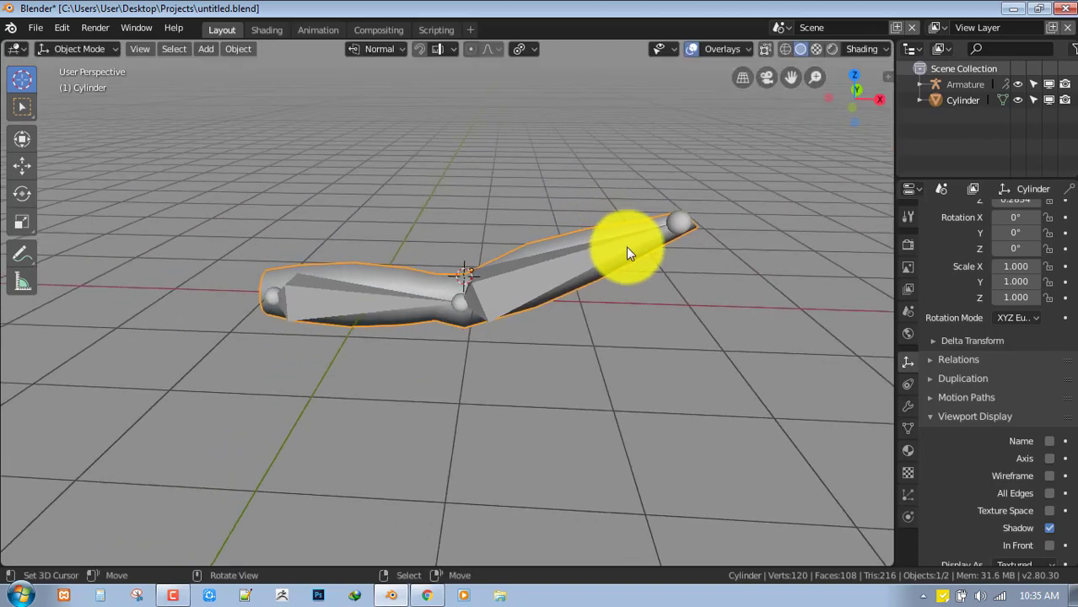
pyautogui.click(683, 223)
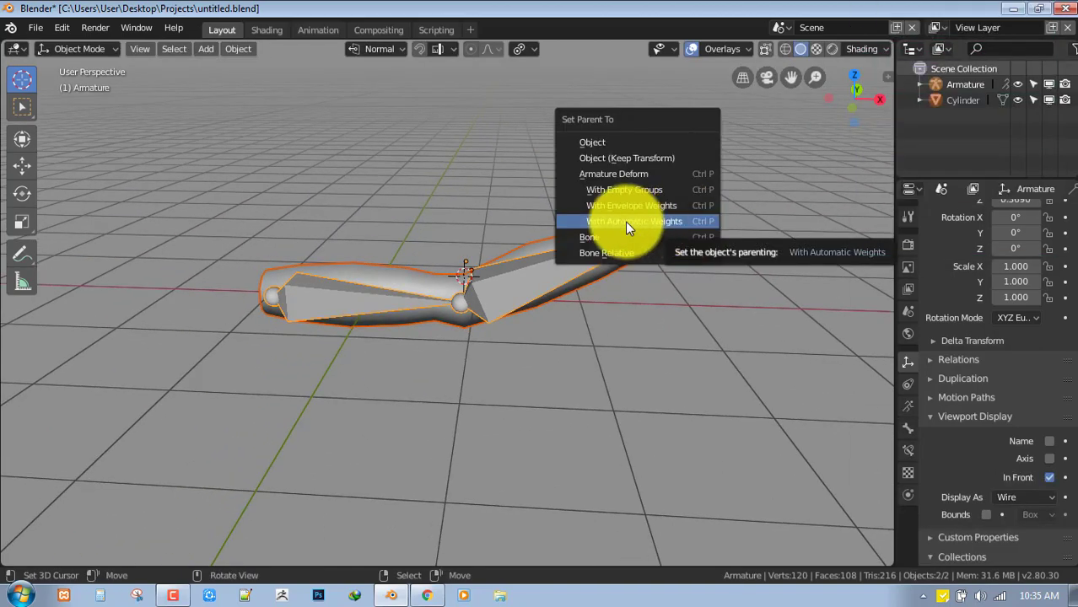
# Step: Parent the cylinder to the armature With Automatic Weights and enter pose mode
pyautogui.click(634, 221)
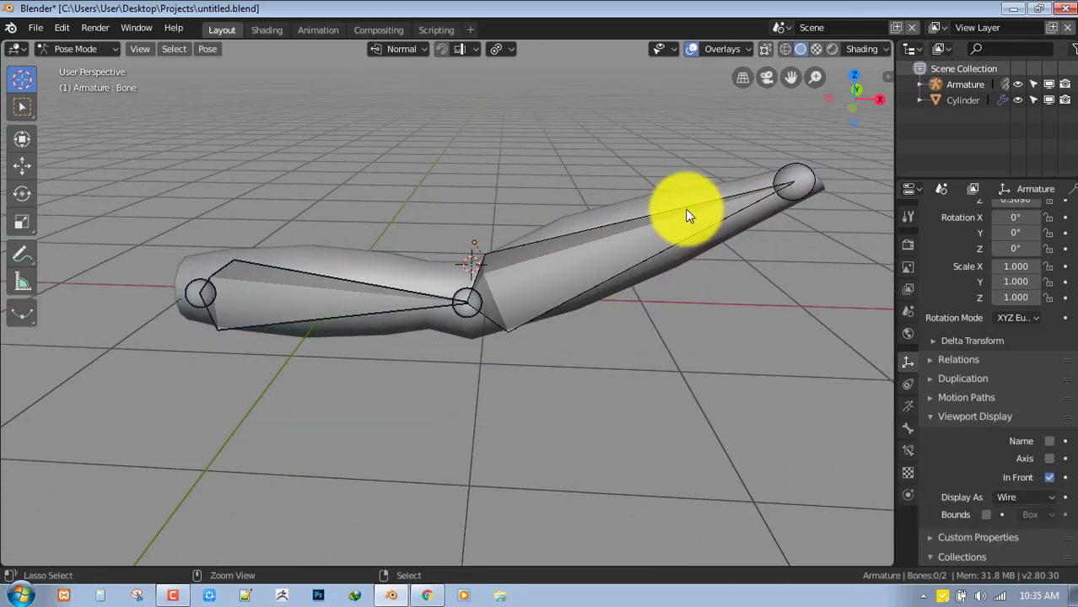
pyautogui.click(76, 48)
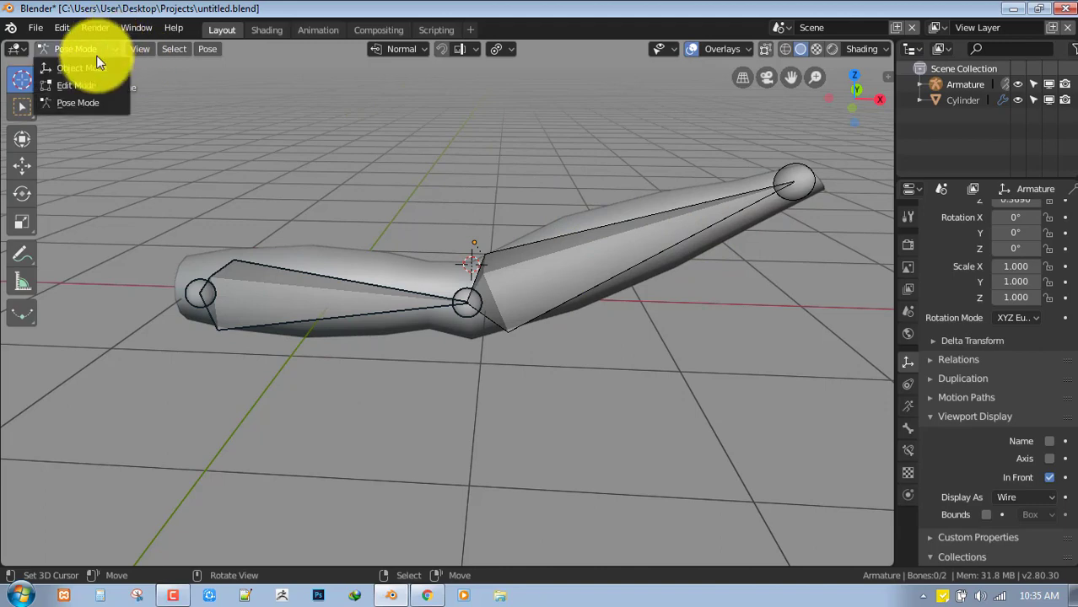
pyautogui.moveTo(77, 103)
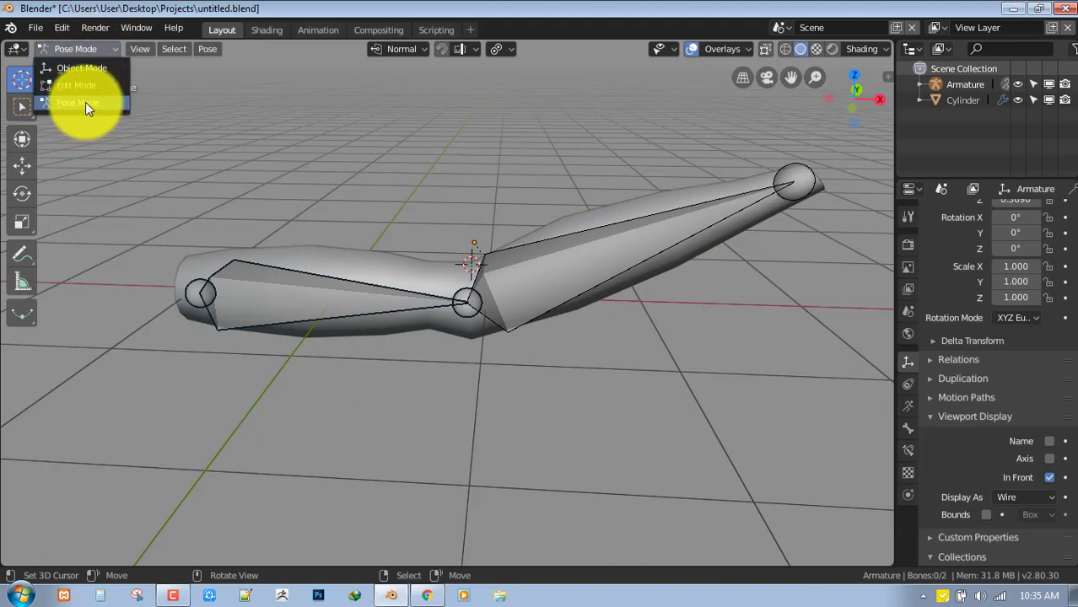
pyautogui.moveTo(95, 108)
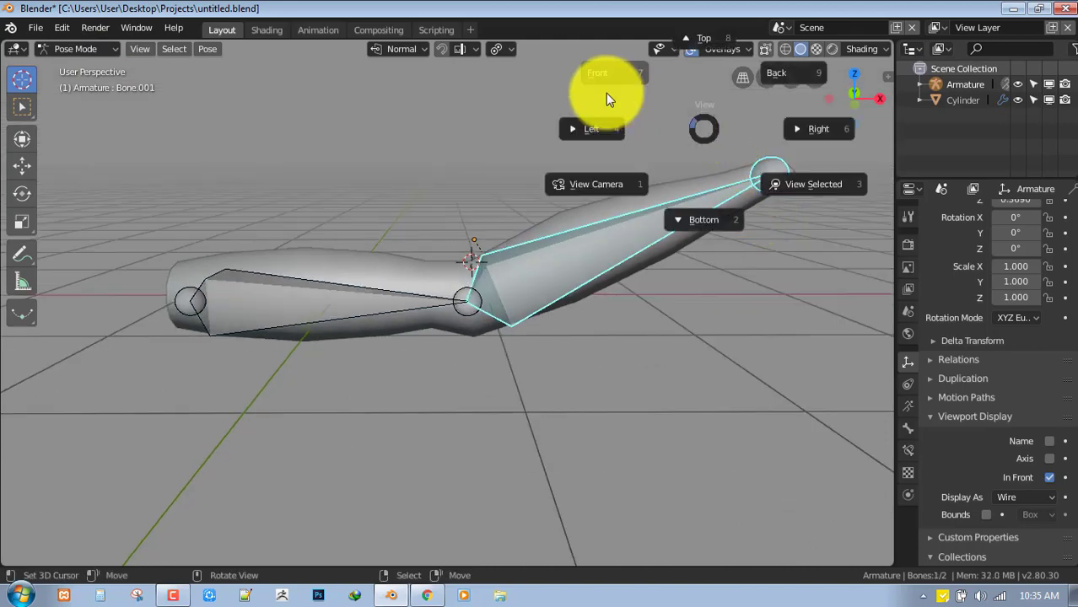
# Step: In front orthographic view, rotate the bones with the Rotate tool to check the mesh bends
pyautogui.click(597, 74)
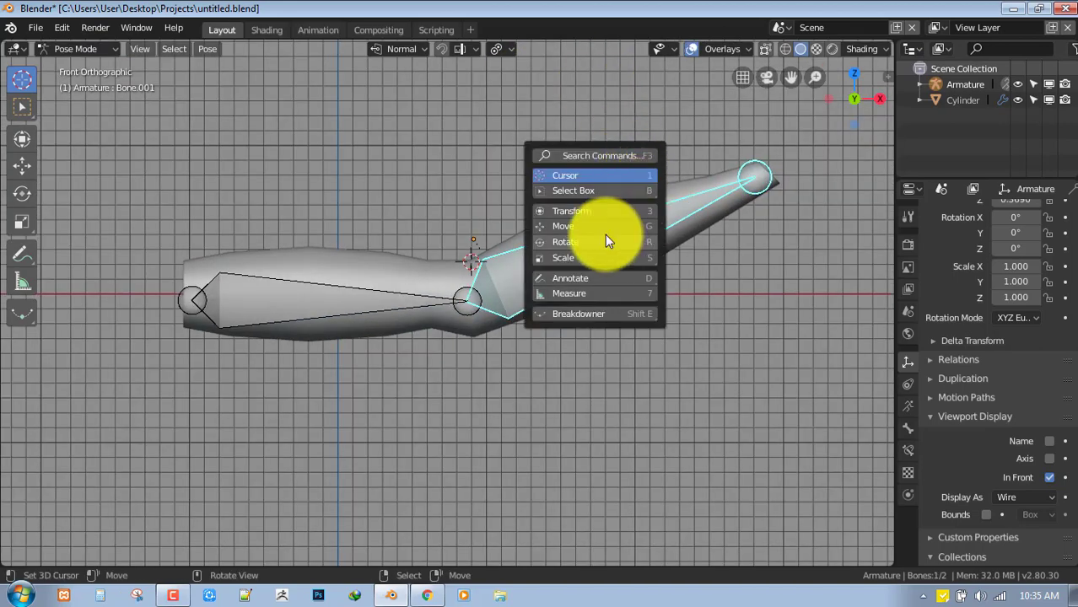
pyautogui.click(563, 243)
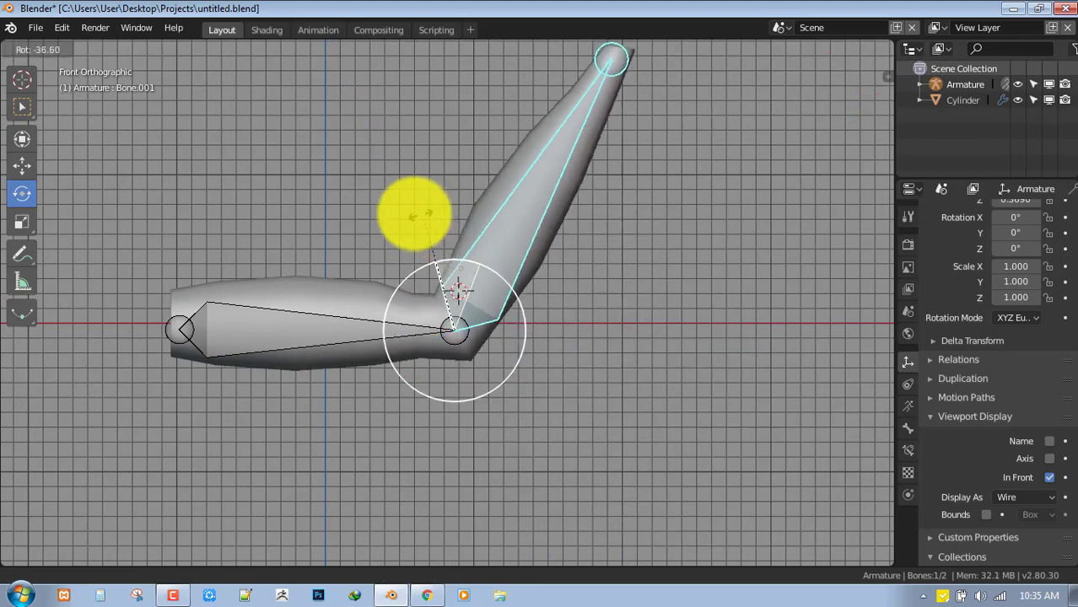
pyautogui.moveTo(497, 206)
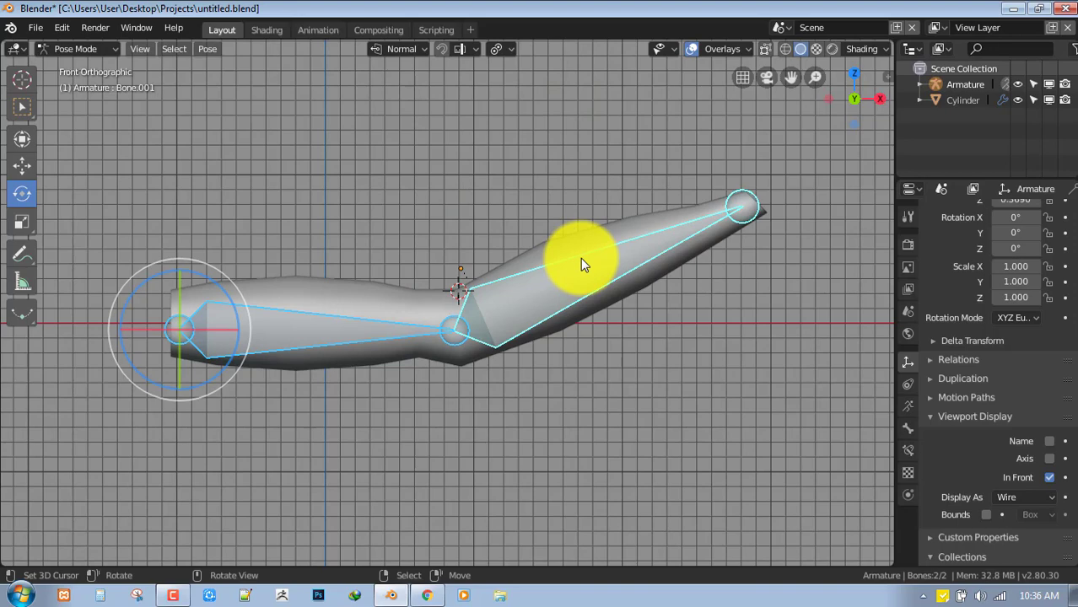
pyautogui.moveTo(599, 270)
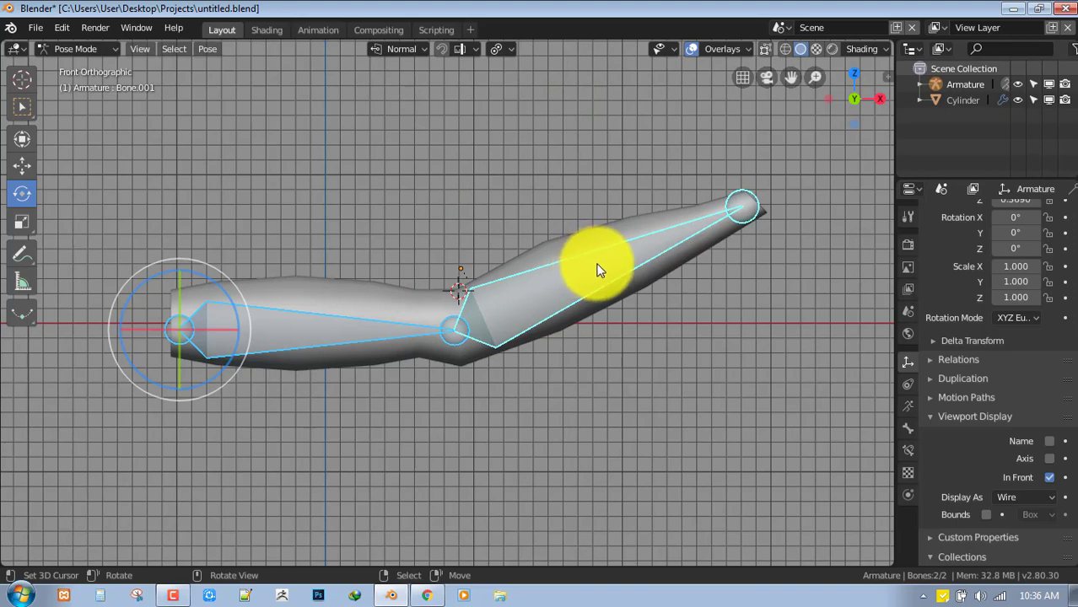
pyautogui.moveTo(598, 270); pyautogui.dragTo(644, 346)
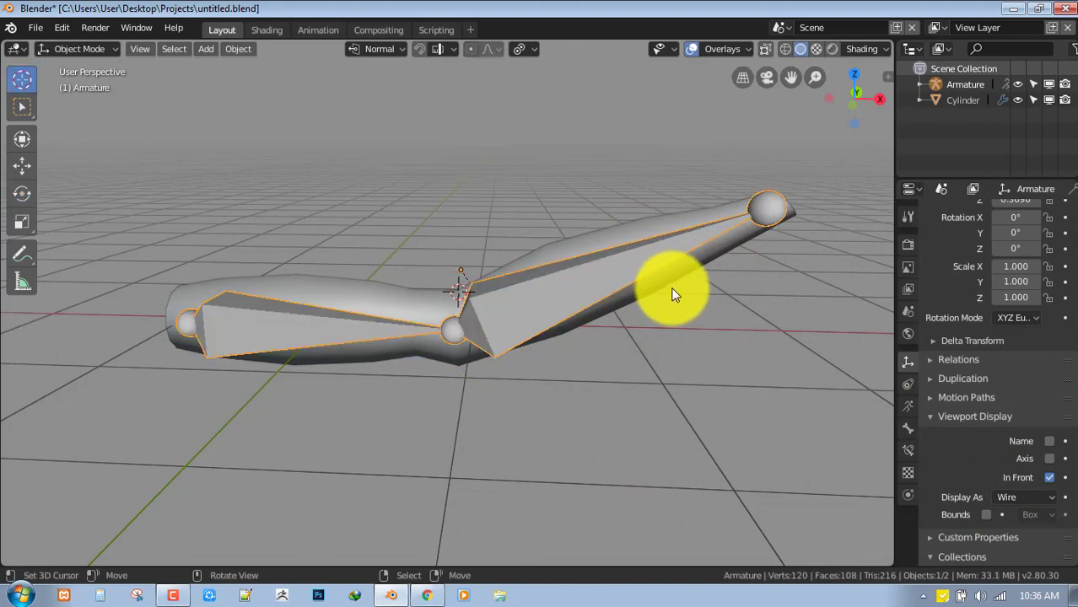
# Step: Select the cylinder in object mode and enter Weight Paint mode on it
pyautogui.click(675, 253)
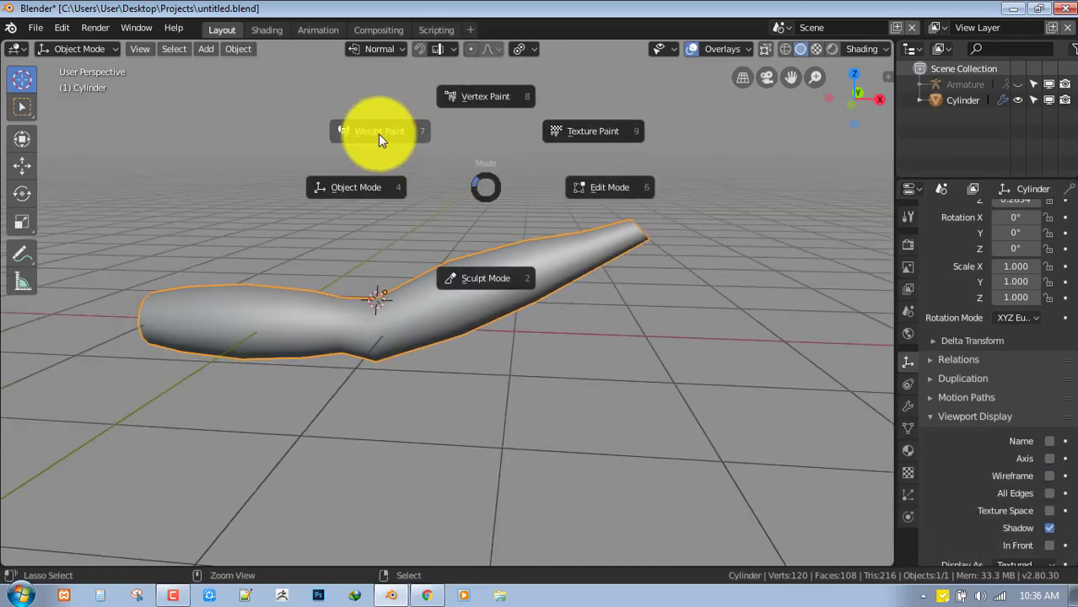
pyautogui.click(378, 132)
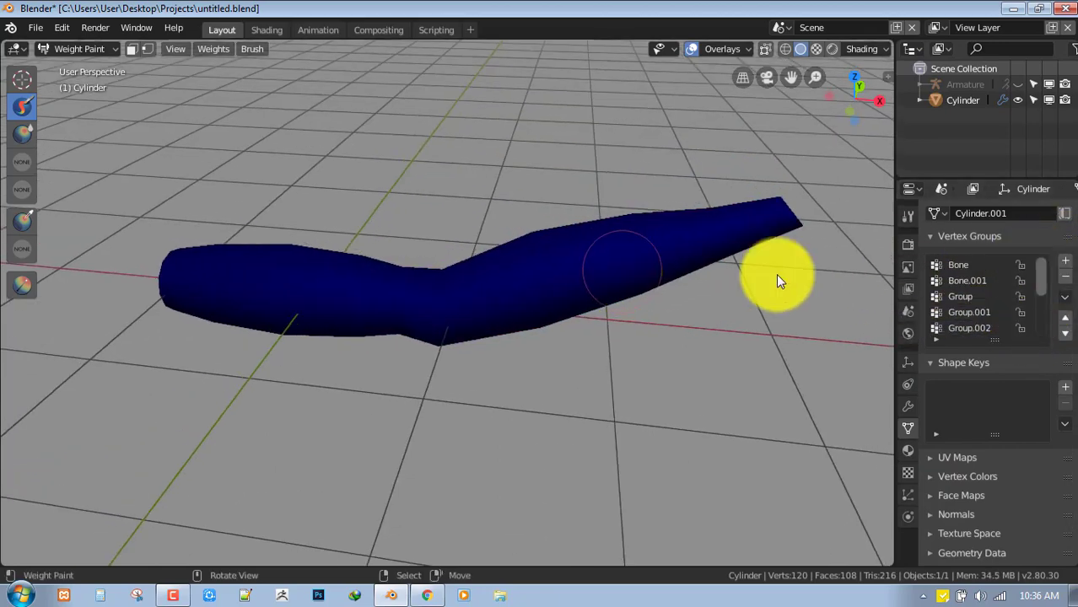
# Step: Orbit around the cylinder to inspect the Bone and Bone.001 weight gradients at the elbow
pyautogui.moveTo(776, 278); pyautogui.dragTo(520, 278)
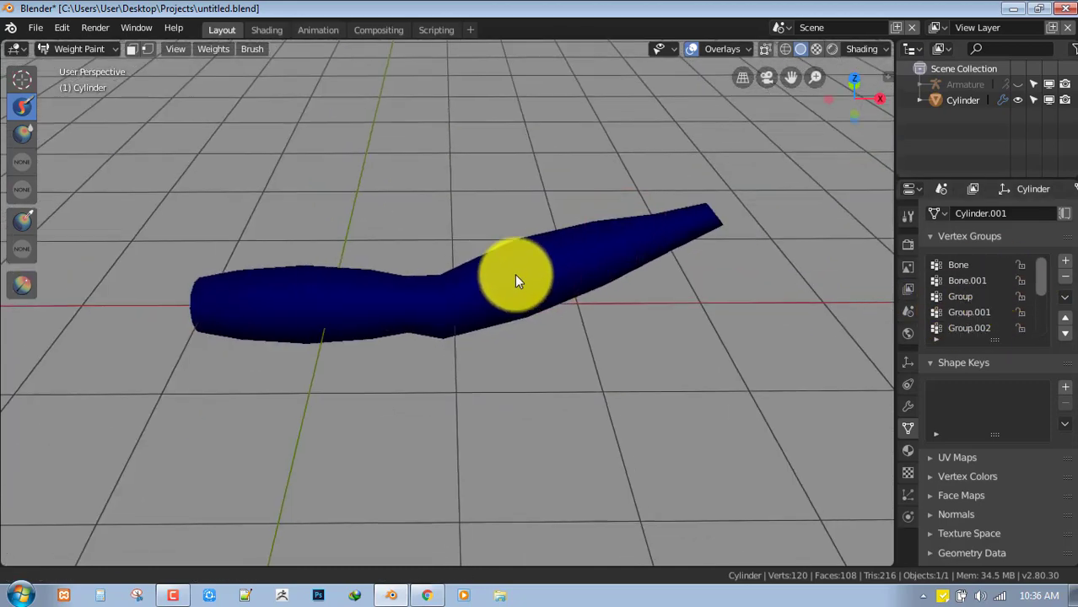
pyautogui.moveTo(520, 278); pyautogui.dragTo(671, 260)
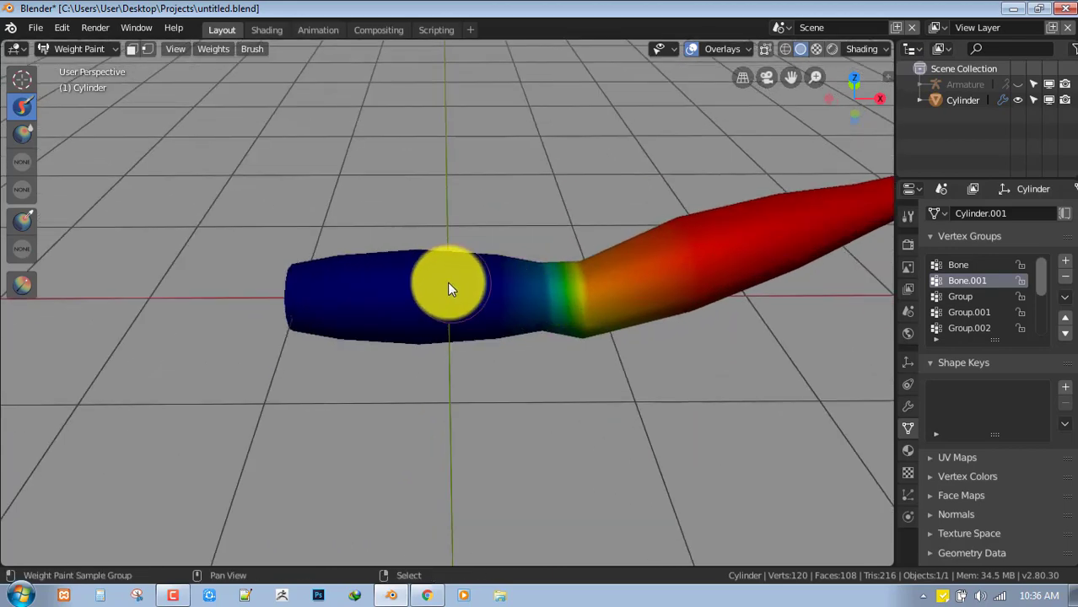
pyautogui.moveTo(452, 290); pyautogui.dragTo(543, 310)
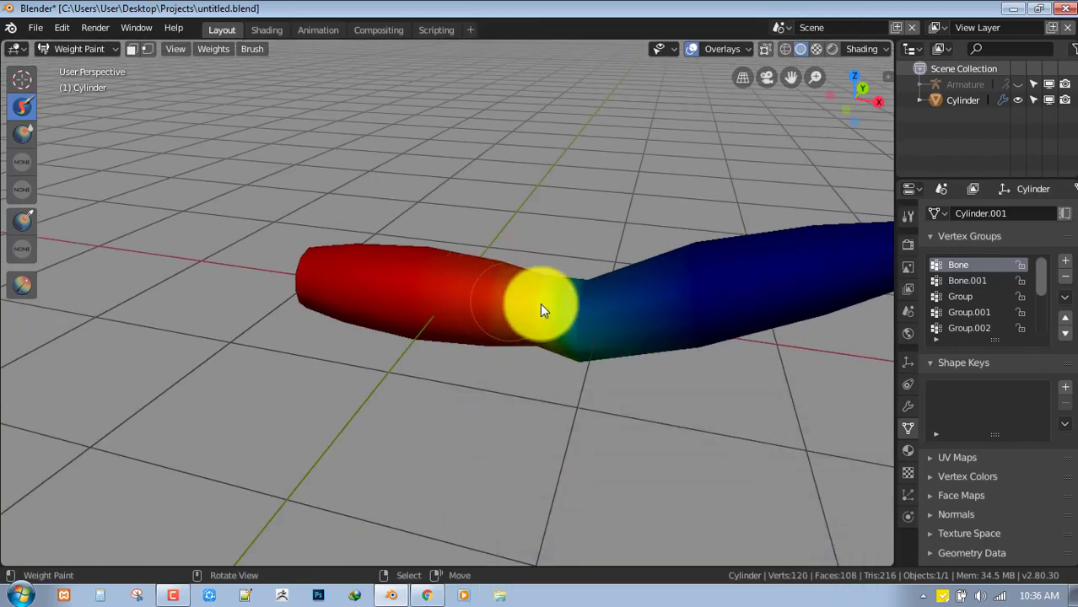
pyautogui.moveTo(540, 312); pyautogui.dragTo(587, 284)
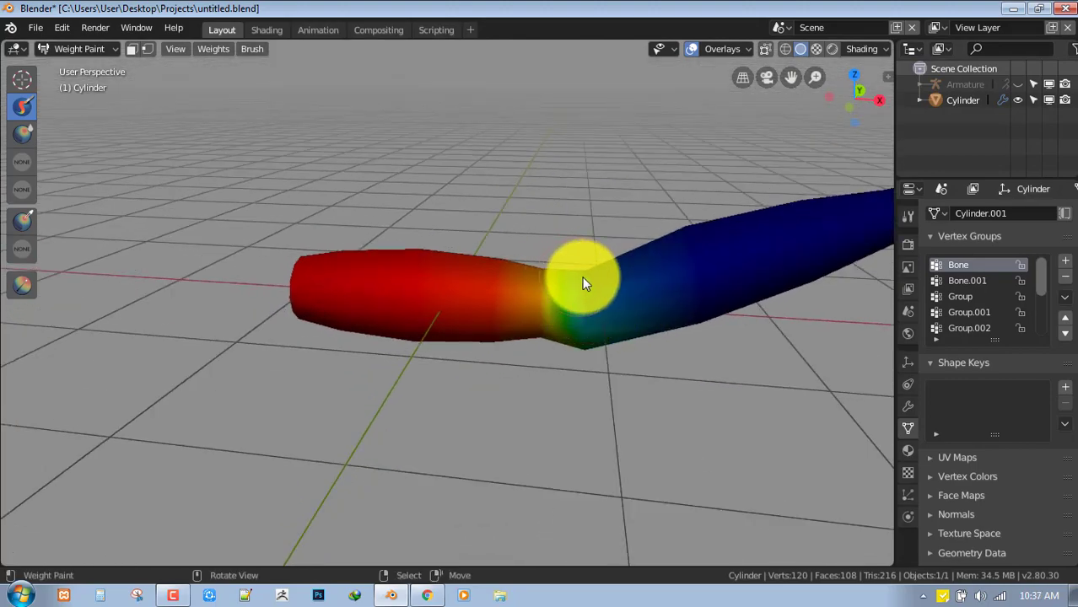
pyautogui.moveTo(582, 283); pyautogui.dragTo(813, 245)
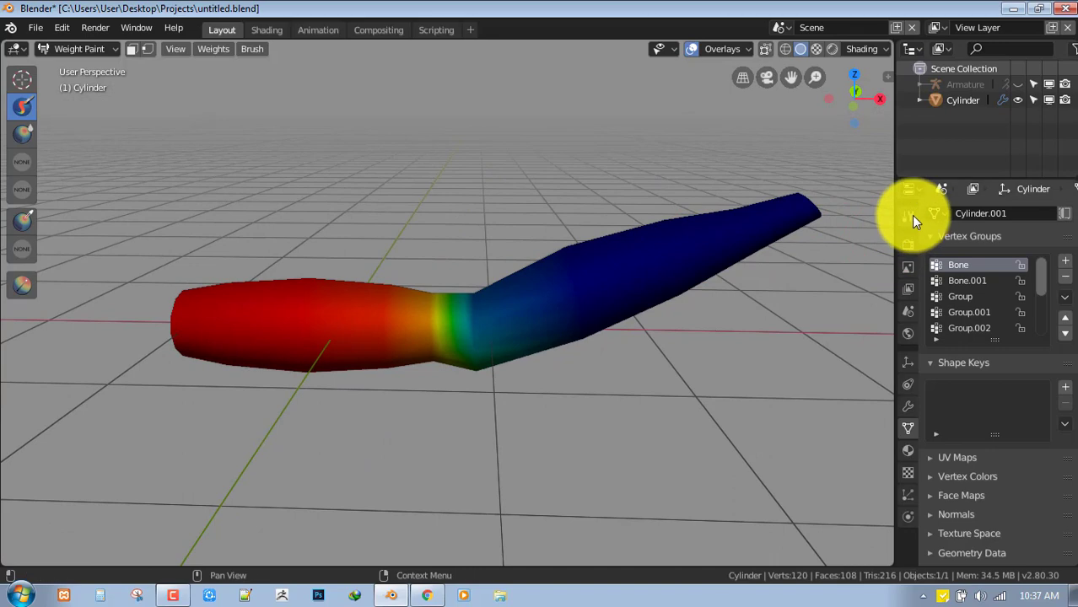
# Step: In the Active Tool brush picker, make Blur the active weight paint brush instead of Draw
pyautogui.click(907, 216)
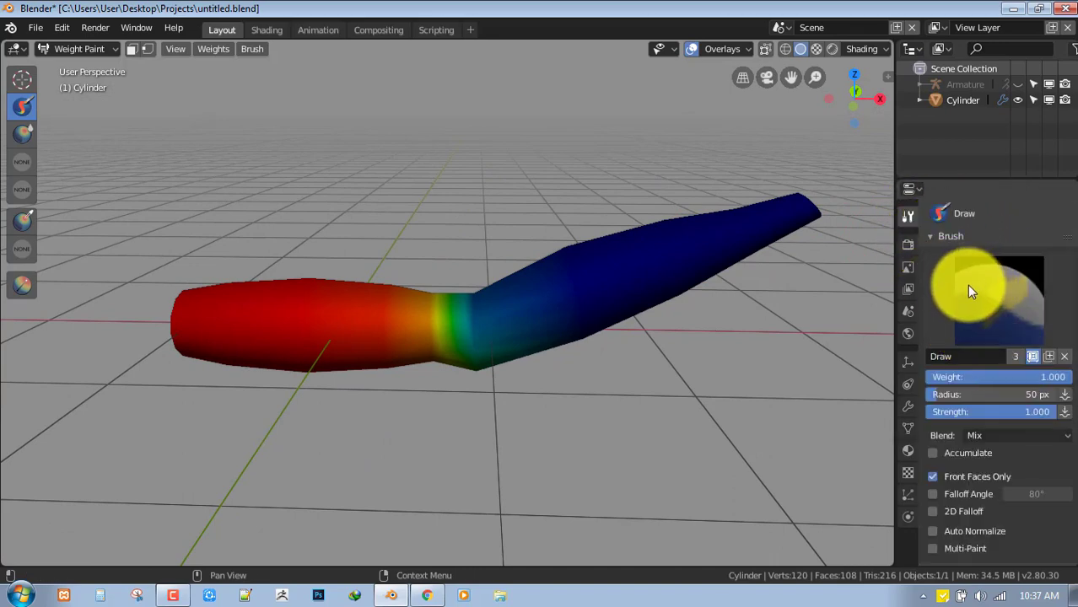
pyautogui.click(986, 295)
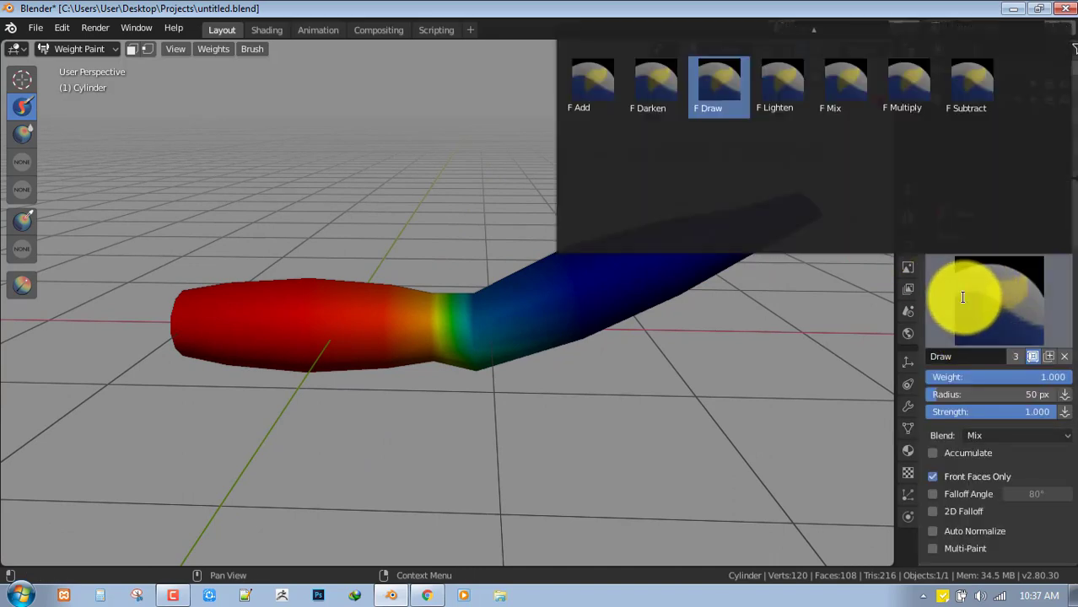
pyautogui.moveTo(998, 297)
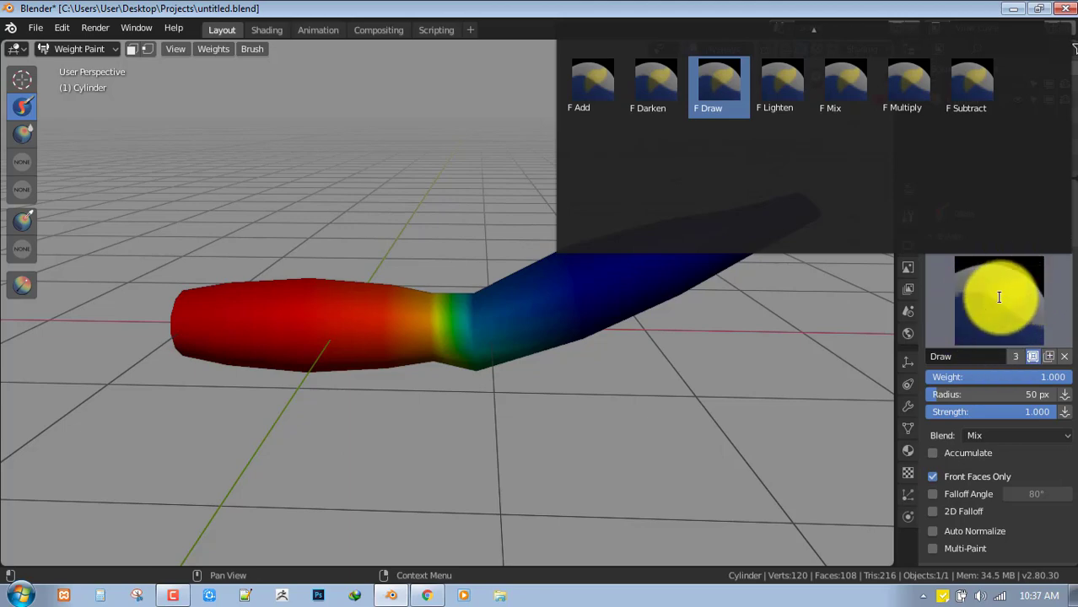
pyautogui.click(908, 81)
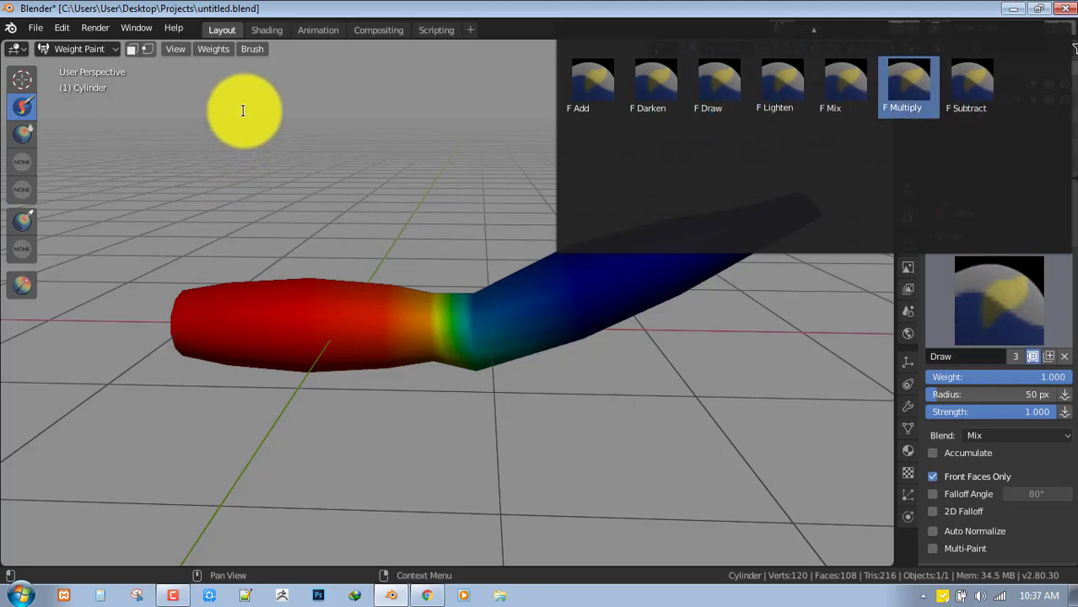
pyautogui.click(253, 48)
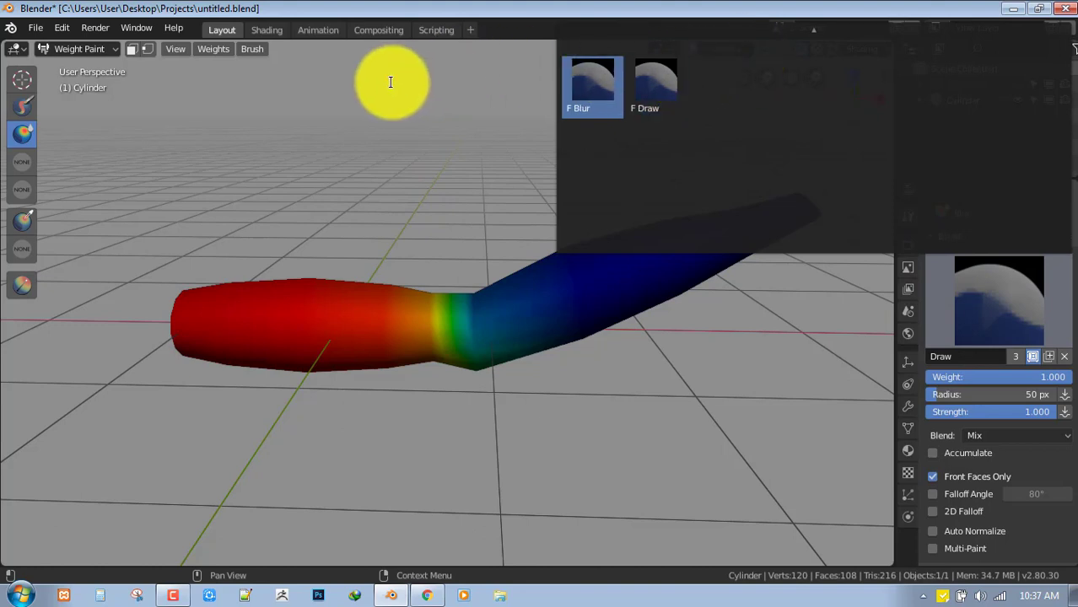
pyautogui.click(252, 48)
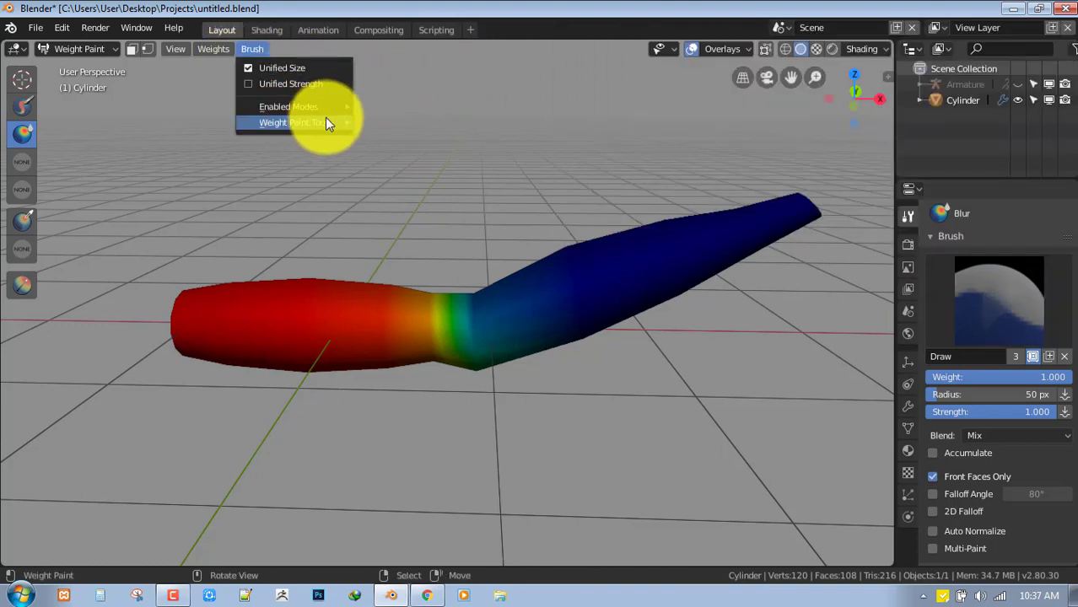